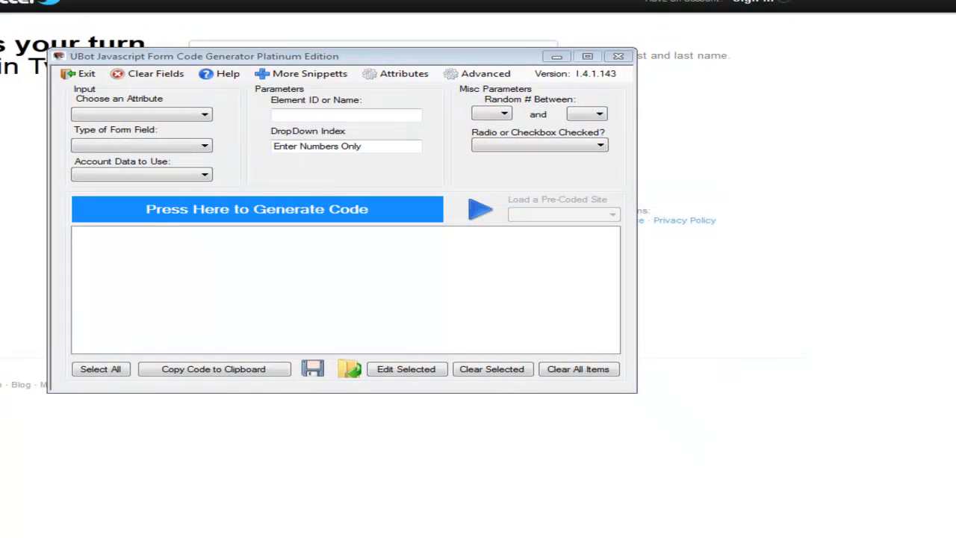
mouse_move(680, 131)
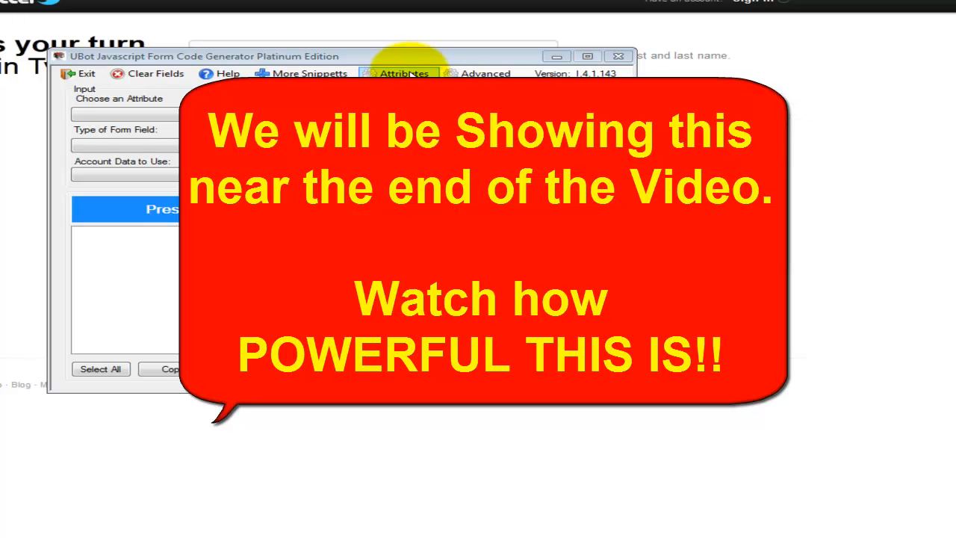
- Expand the Attributes side panel offering URL entry and ID/name retrieval
left_click(403, 73)
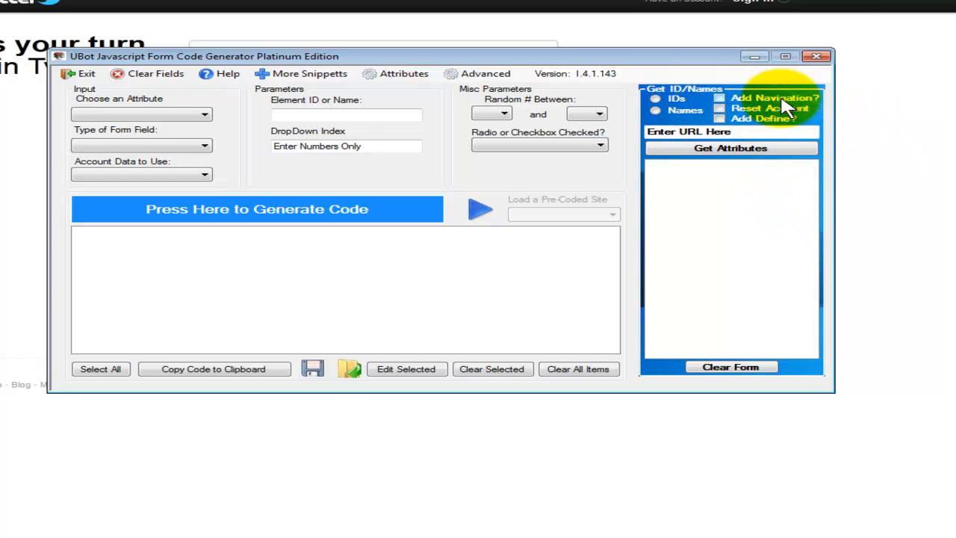
mouse_move(736, 126)
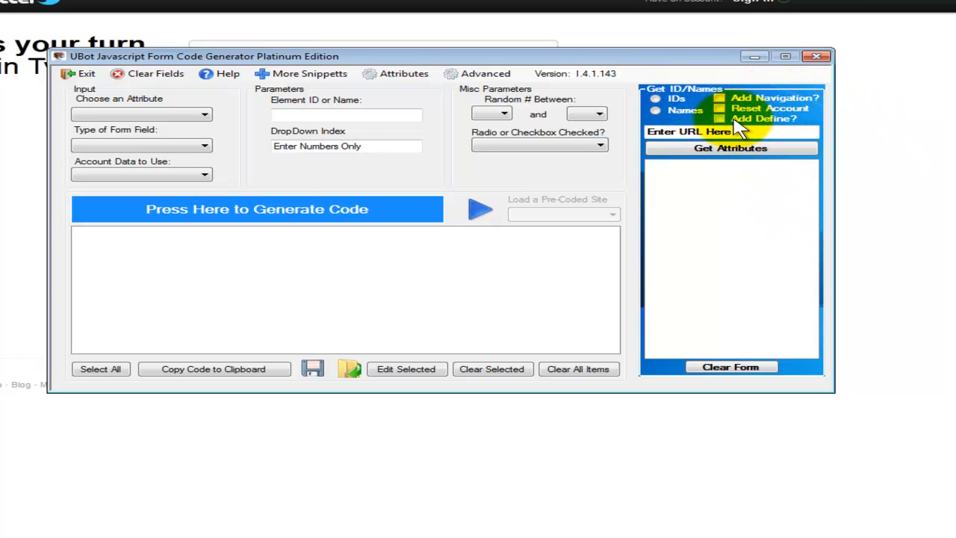
mouse_move(766, 127)
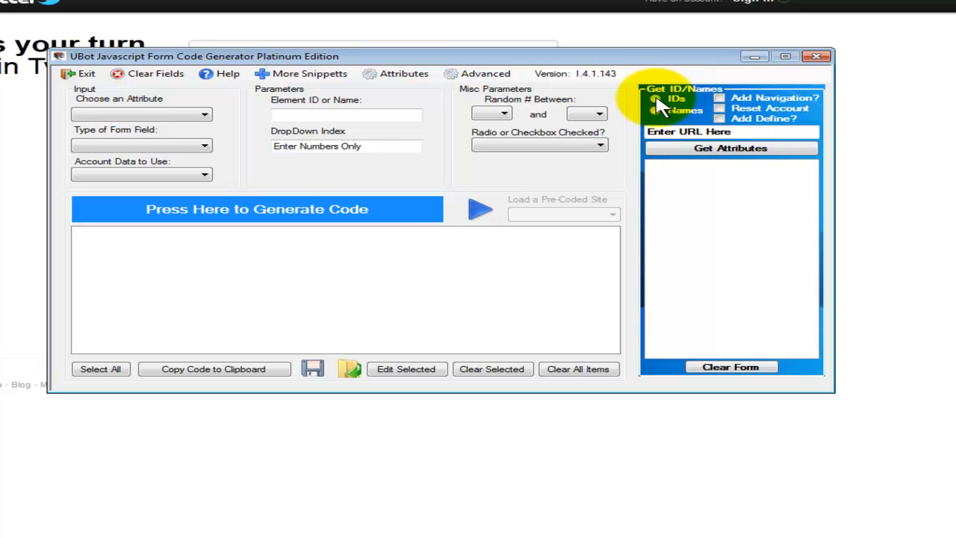
left_click(719, 98)
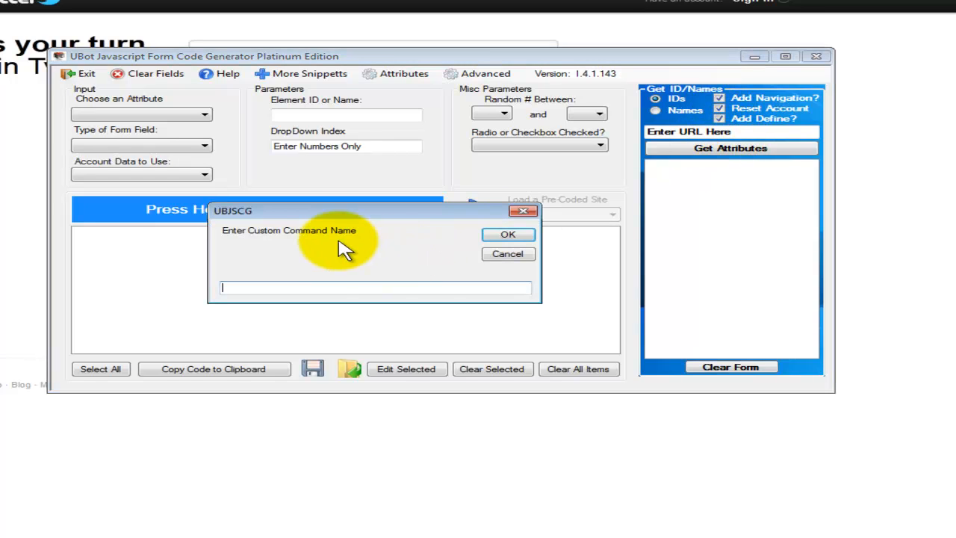
type("twitter reg")
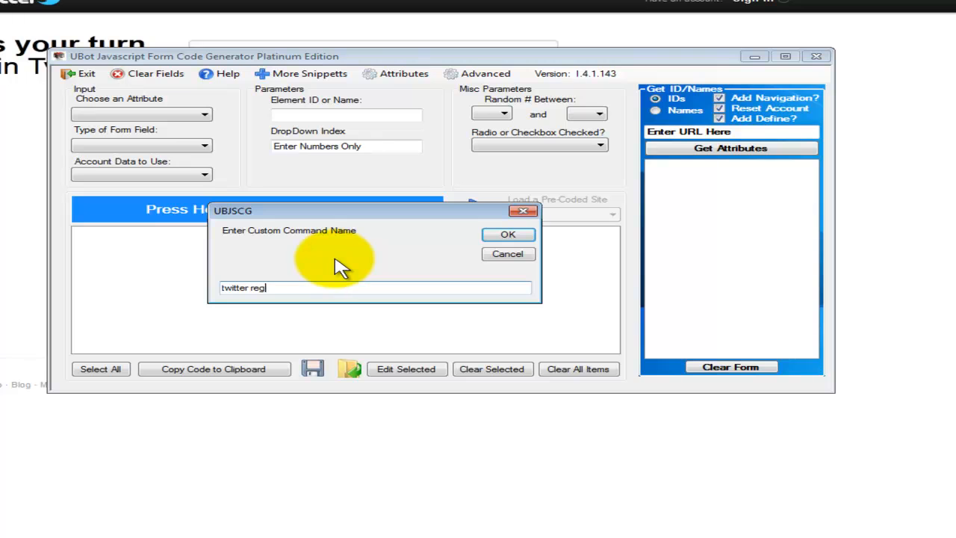
type("istration")
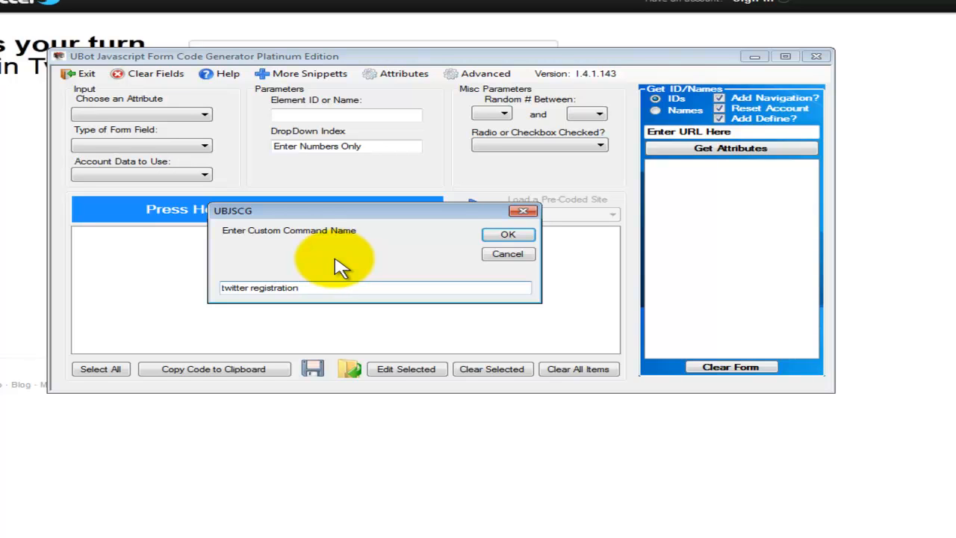
left_click(508, 234)
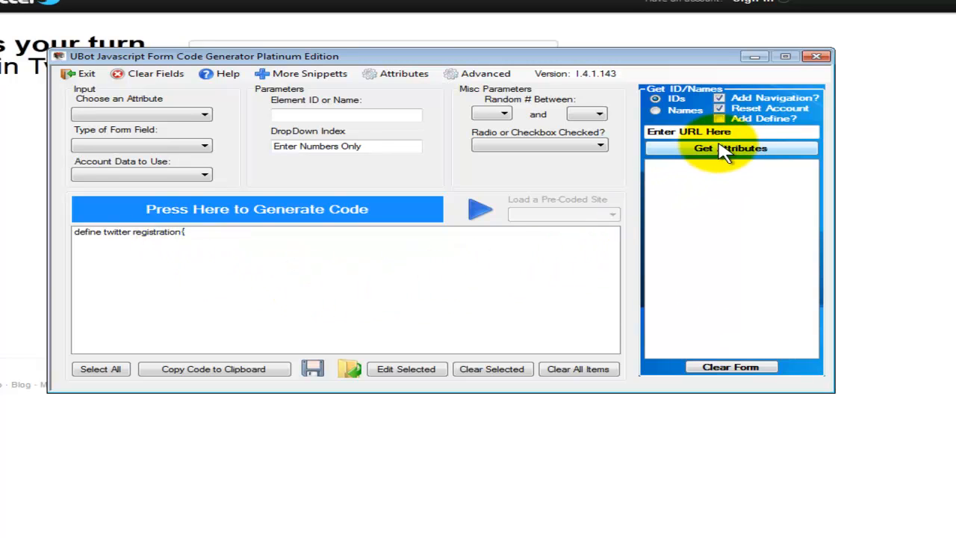
type("https://twitter.com/signup")
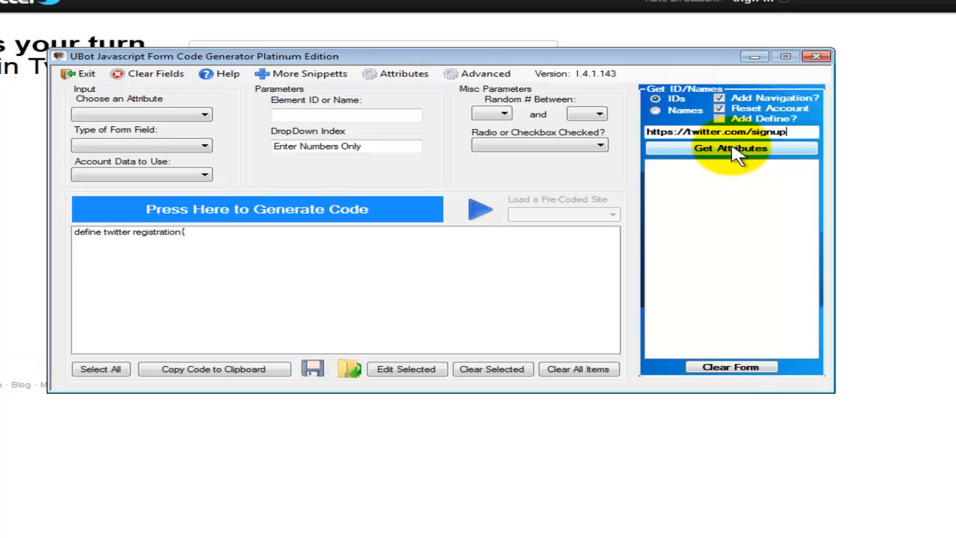
left_click(731, 147)
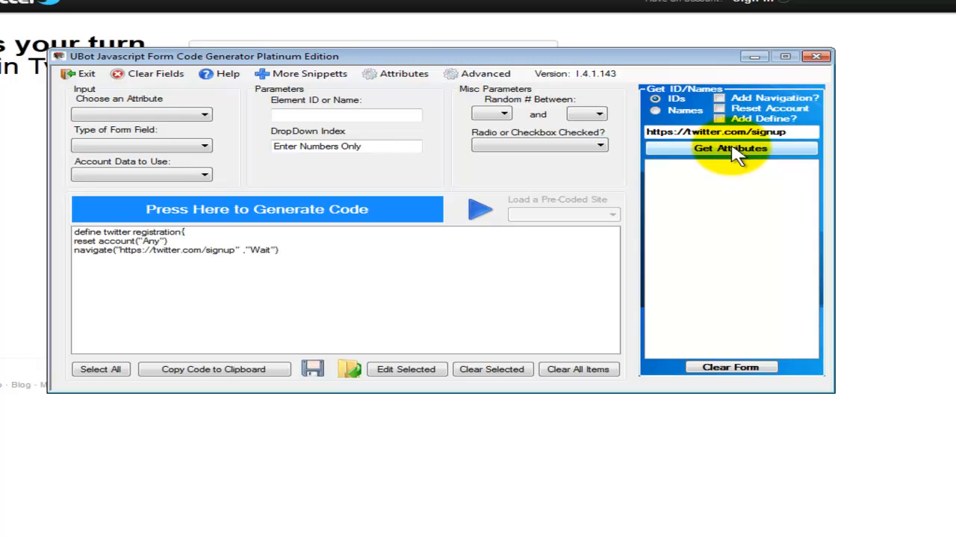
left_click(731, 148)
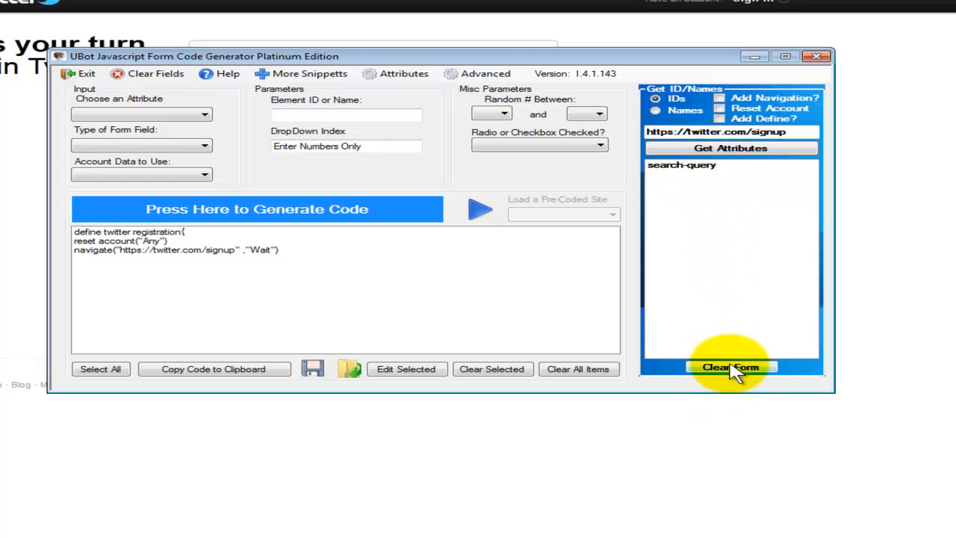
left_click(730, 367)
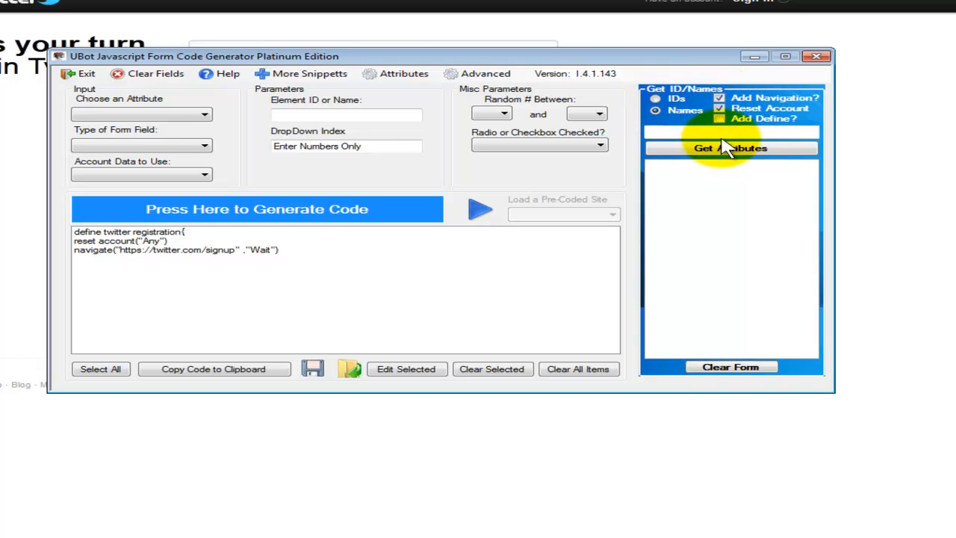
type("https://twitter.com/signup")
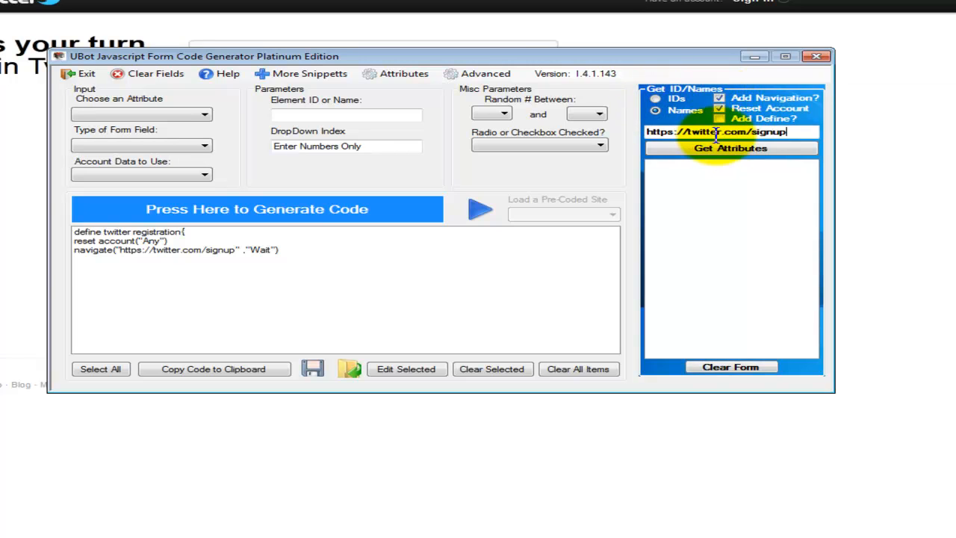
left_click(731, 148)
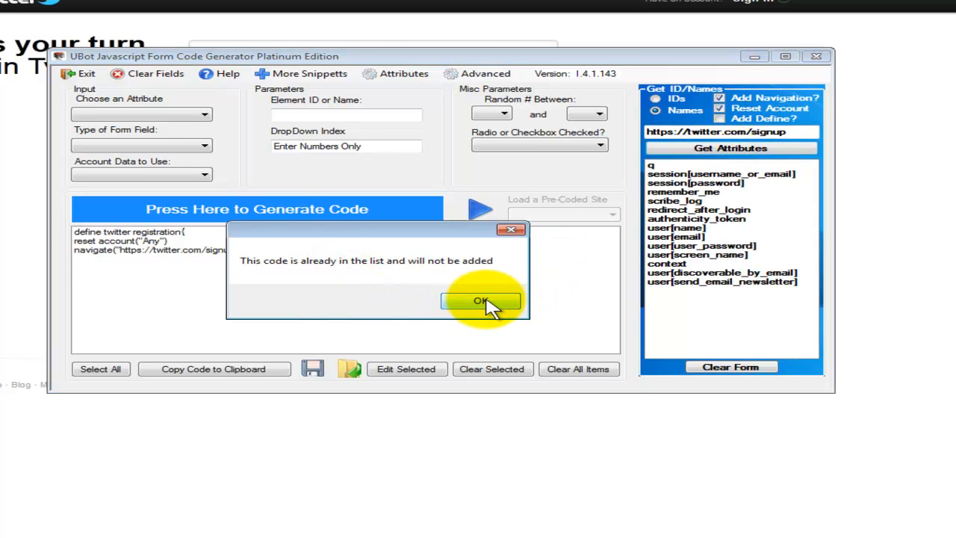
left_click(481, 300)
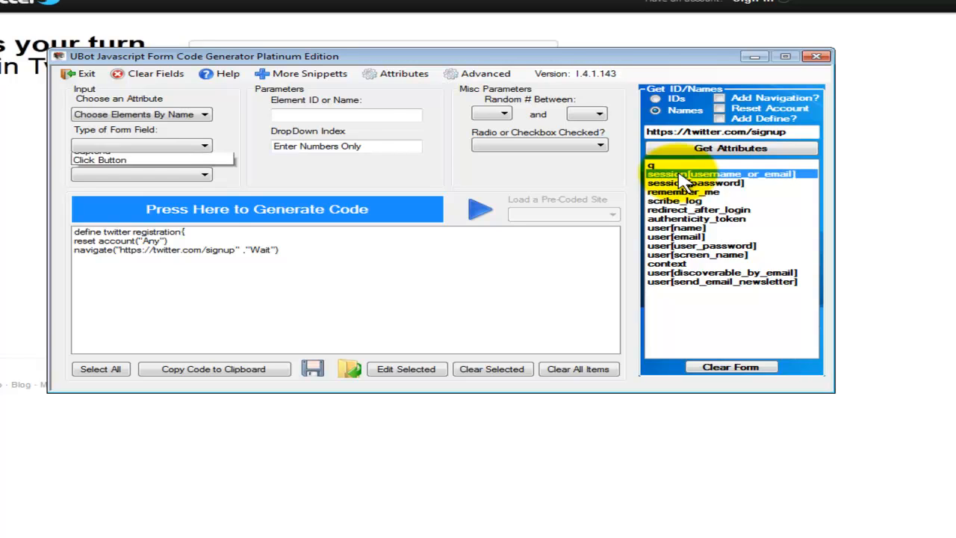
- Set types for session[username_or_email], session[password], remember_me checkbox and user[name]
left_click(203, 174)
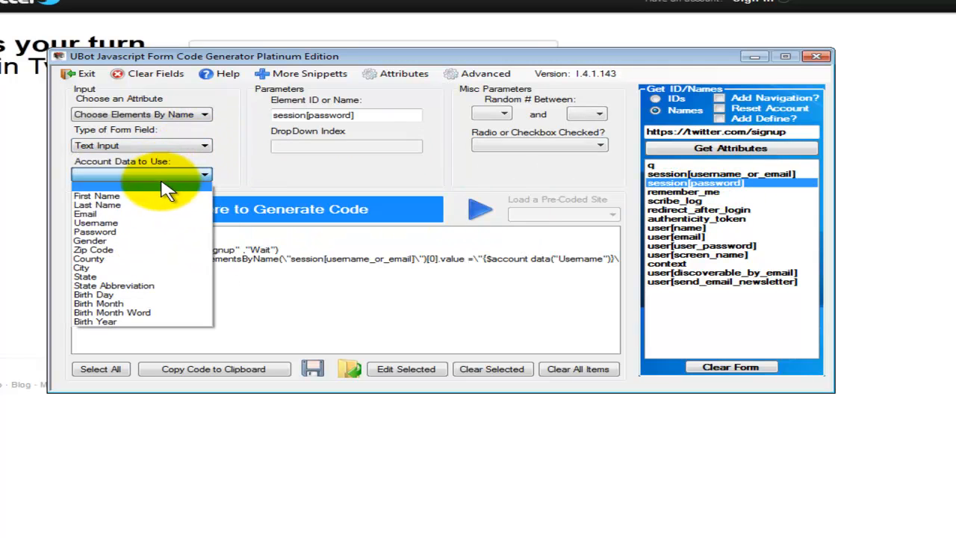
left_click(95, 232)
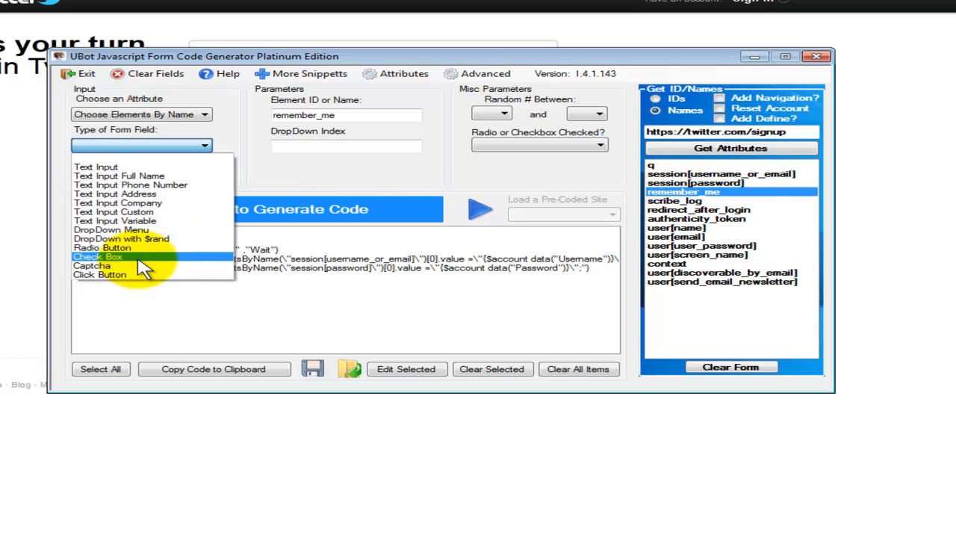
left_click(97, 256)
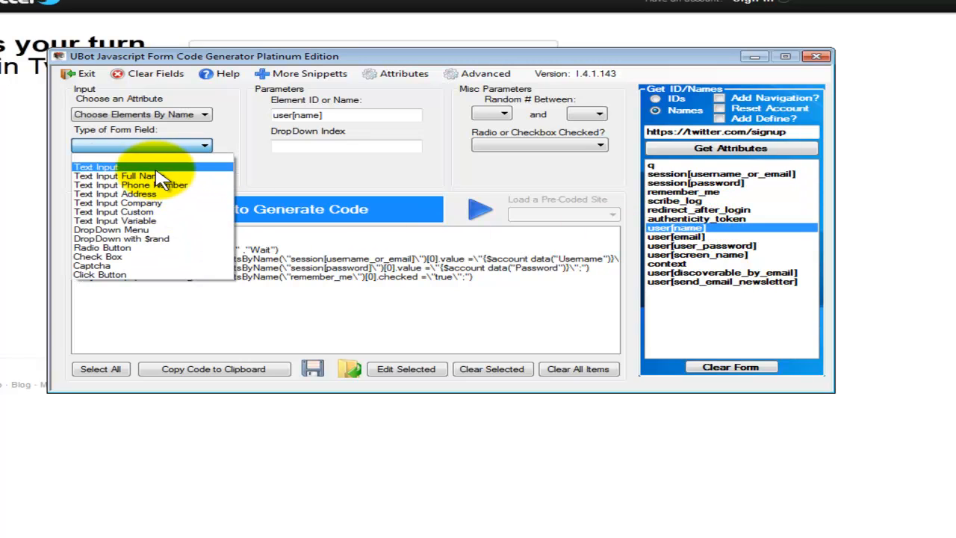
left_click(114, 176)
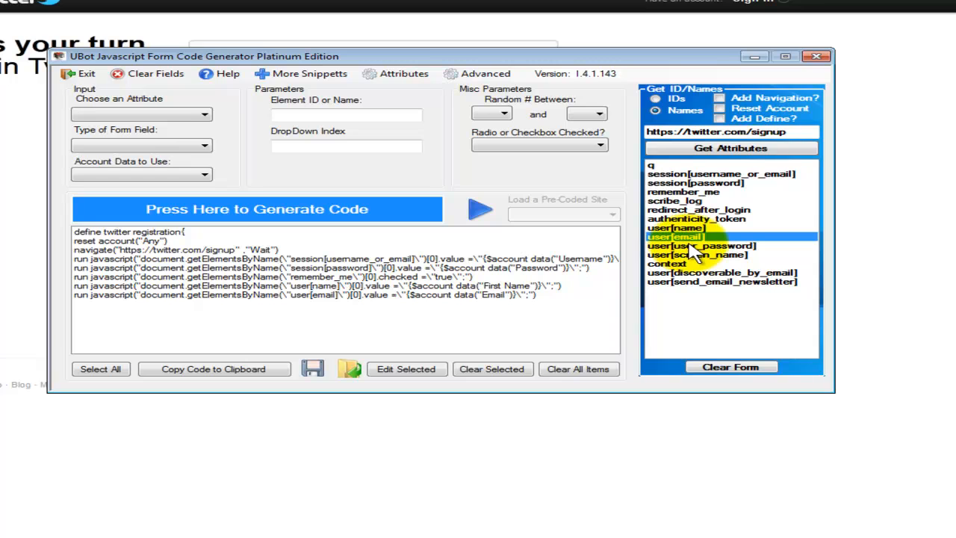
- Fill user[user_password] with the password and set discoverable_by_email and newsletter checkboxes to false
left_click(142, 174)
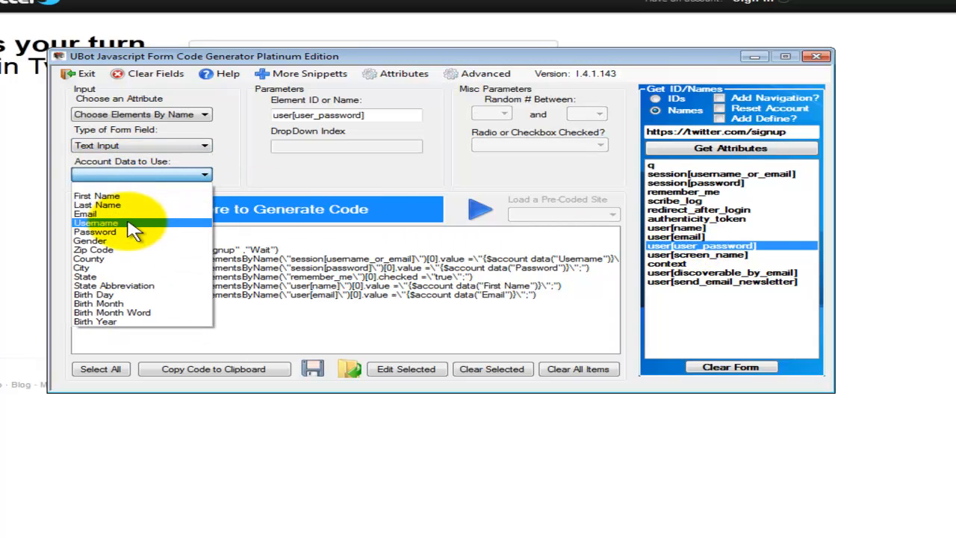
left_click(95, 232)
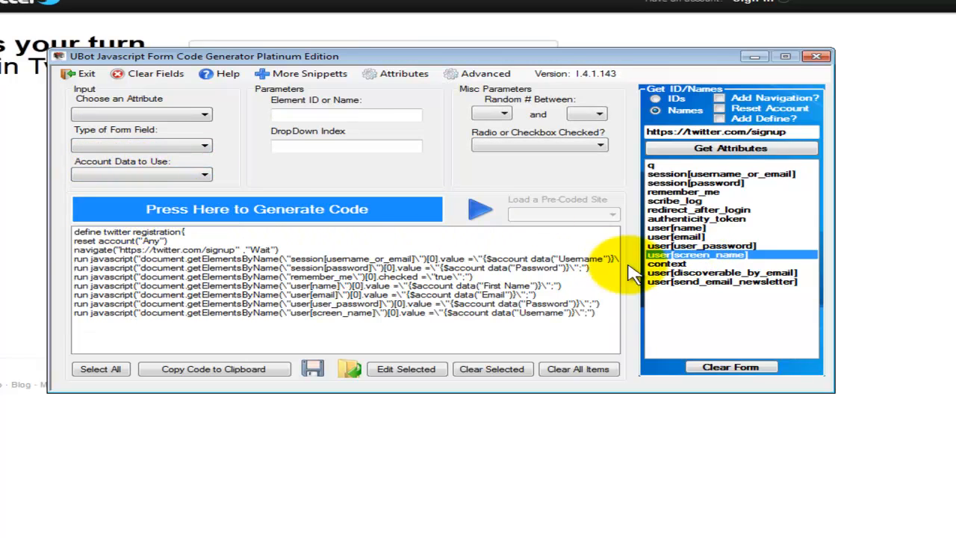
mouse_move(703, 282)
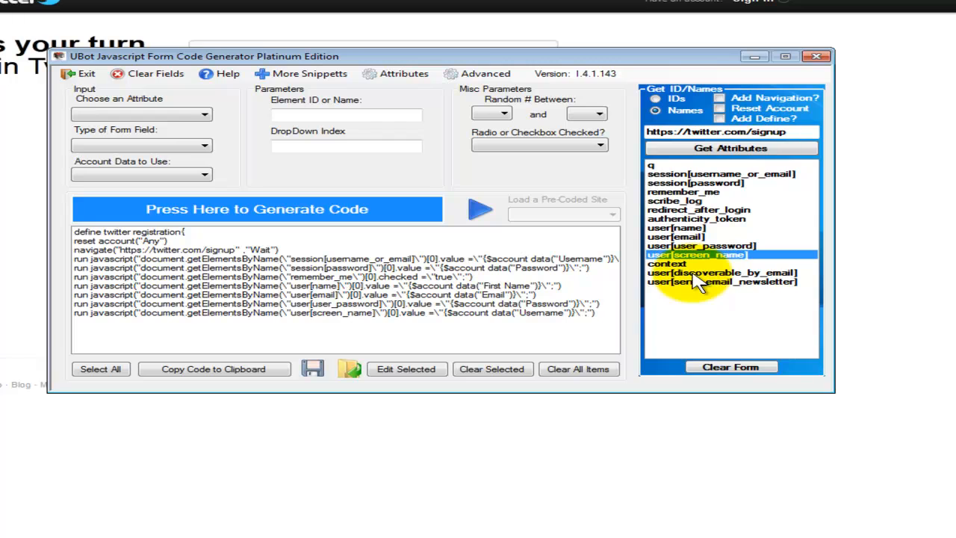
left_click(722, 272)
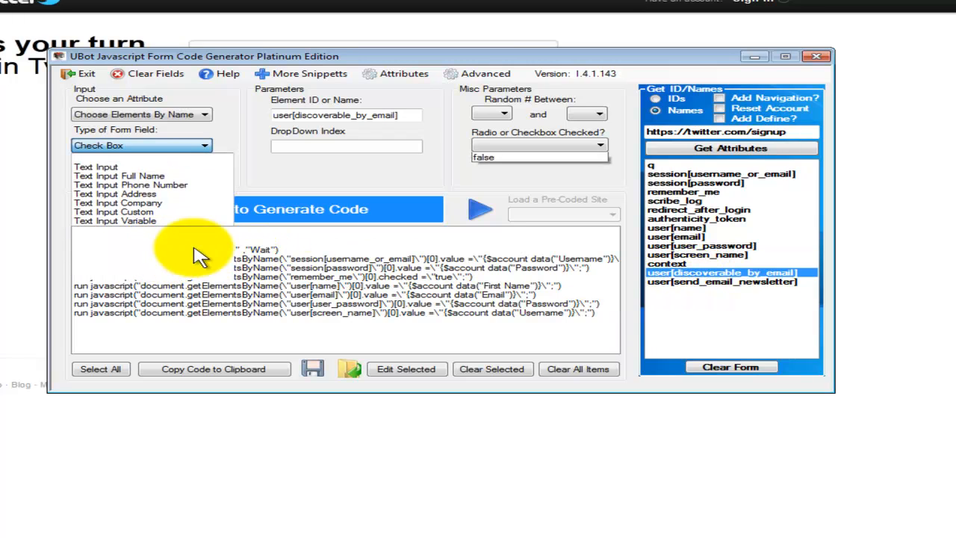
left_click(538, 144)
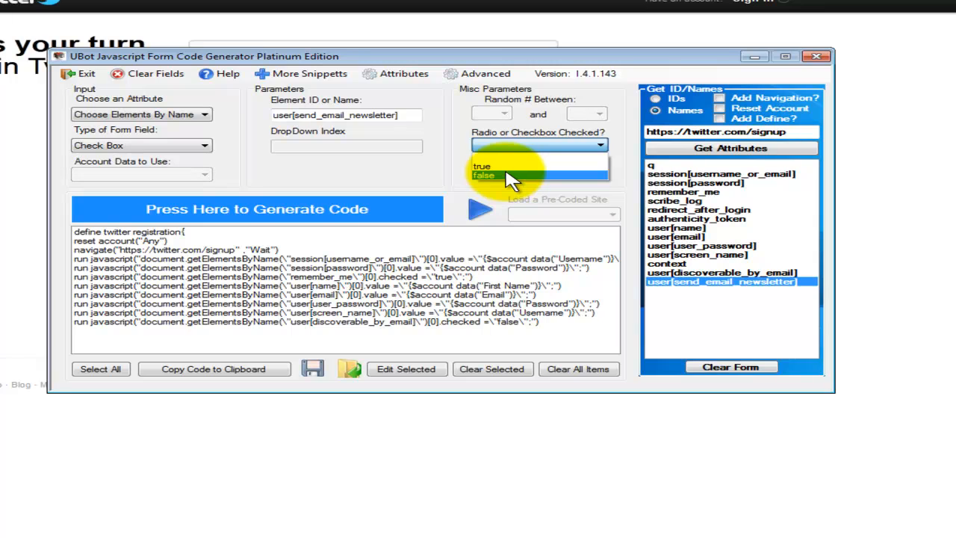
left_click(485, 175)
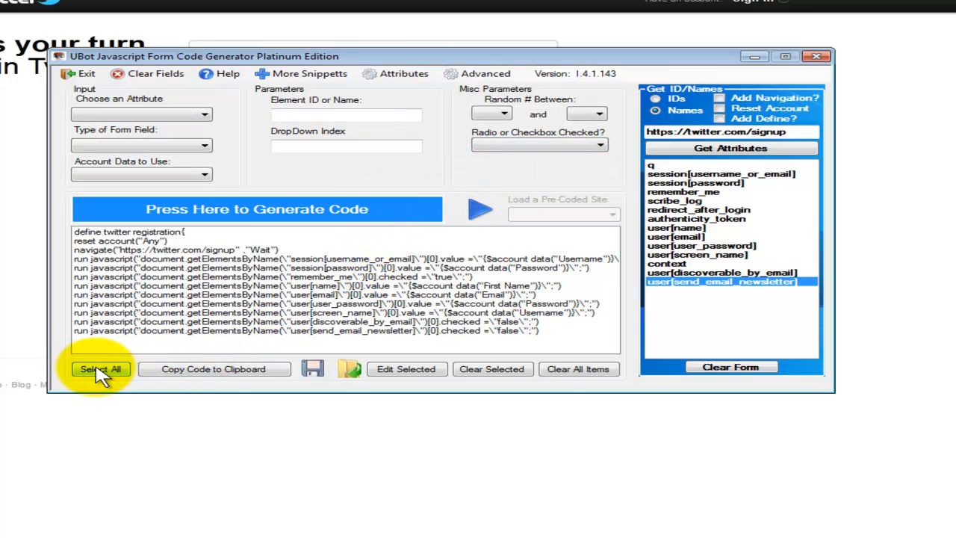
- Select all of the generated twitter registration code for copying
left_click(100, 369)
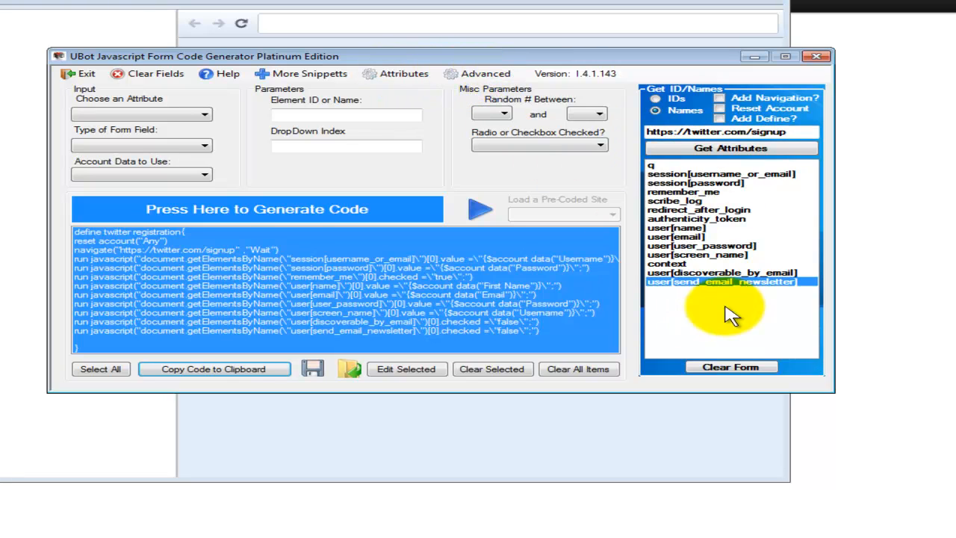
- Open the Advanced window with its built-in browser loading google.com
left_click(485, 73)
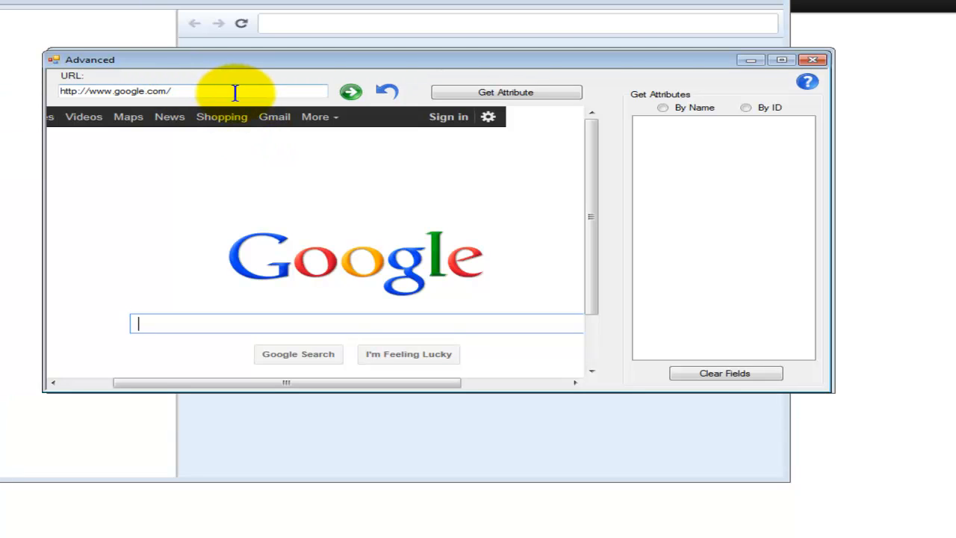
mouse_move(725, 146)
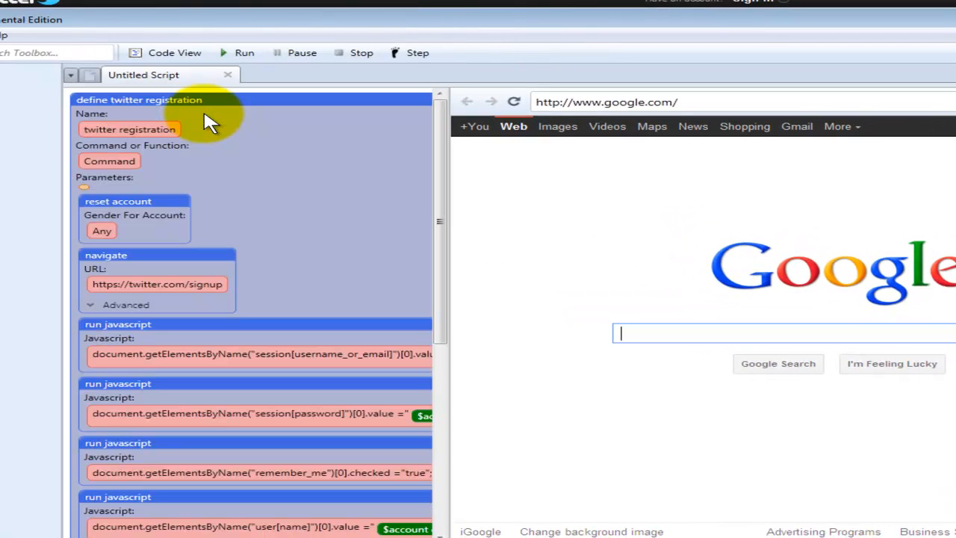
- Scroll the pasted twitter registration script, view it in Code View, then return to Node View
scroll("down", 3)
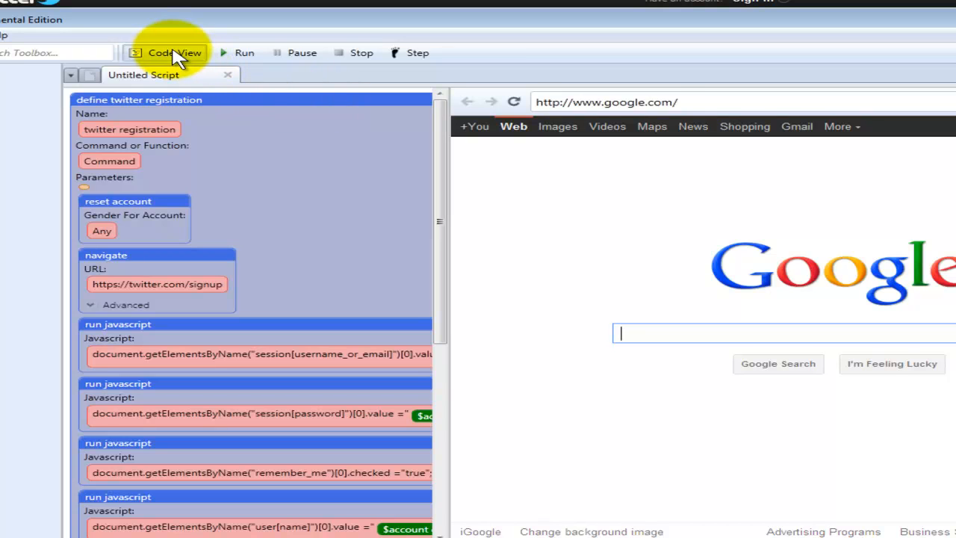
left_click(174, 52)
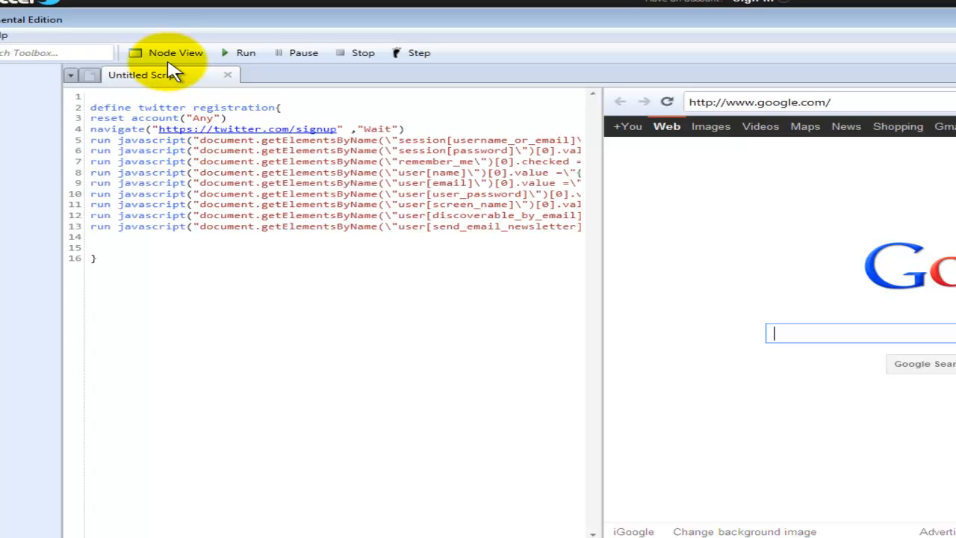
left_click(176, 52)
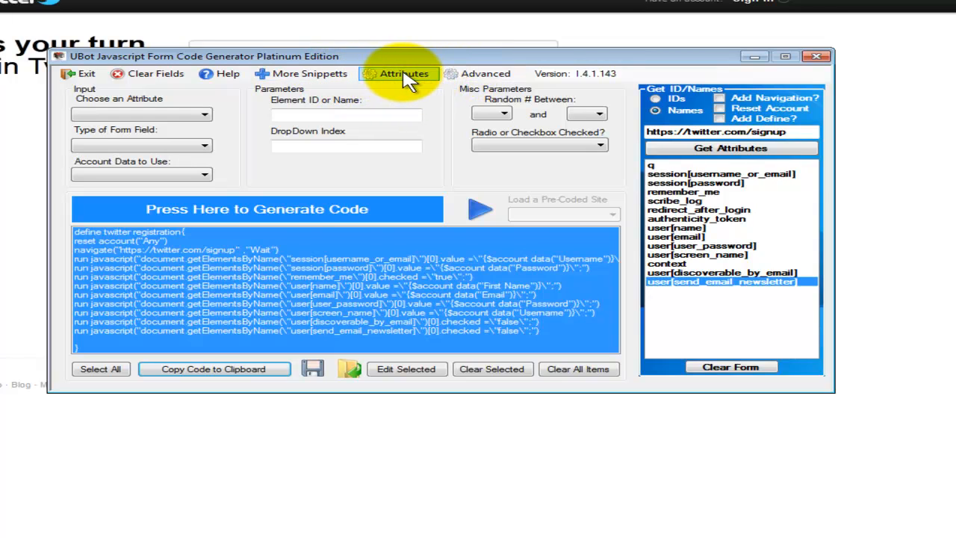
- Show the More Snippets panel, then collapse the Attributes side panel
left_click(309, 73)
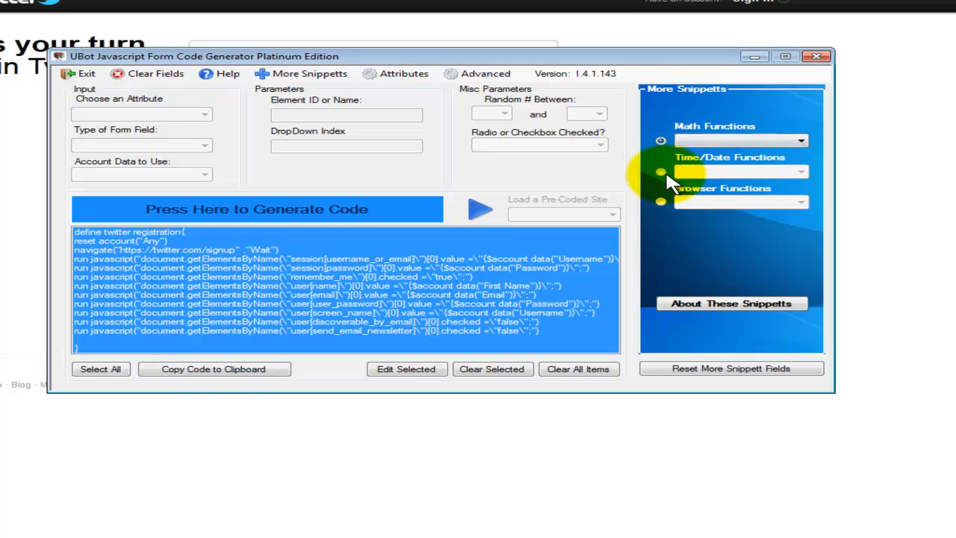
left_click(579, 368)
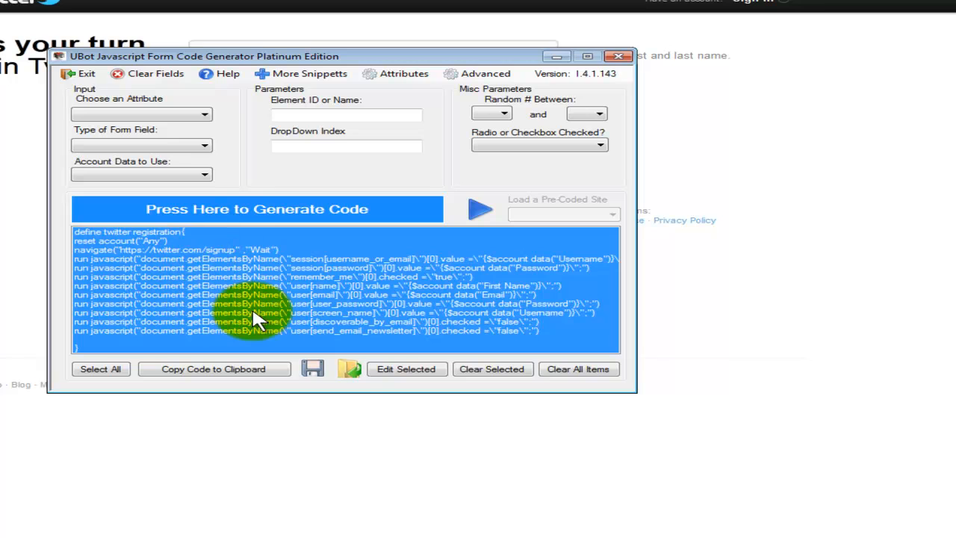
- Try saving and editing the user_password line, then clear all generated code lines
left_click(313, 368)
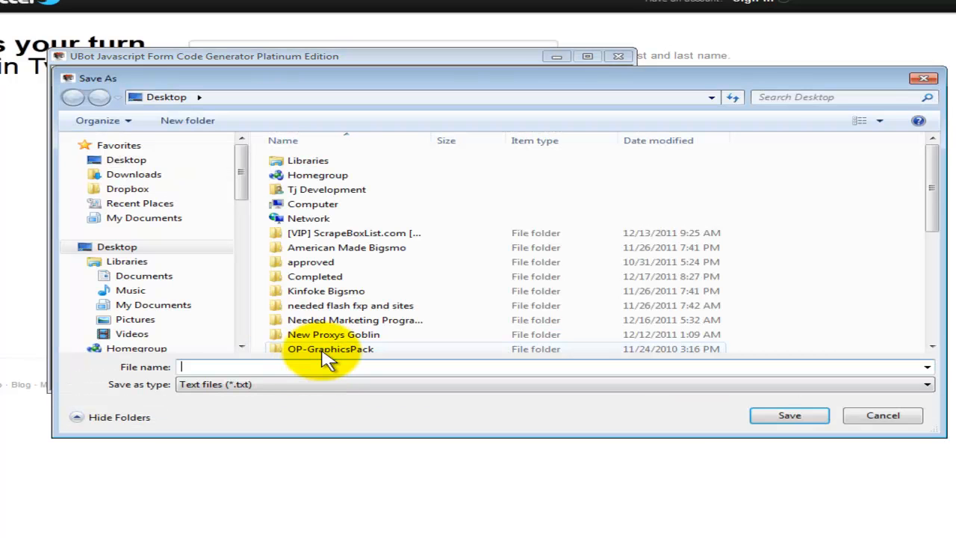
mouse_move(736, 411)
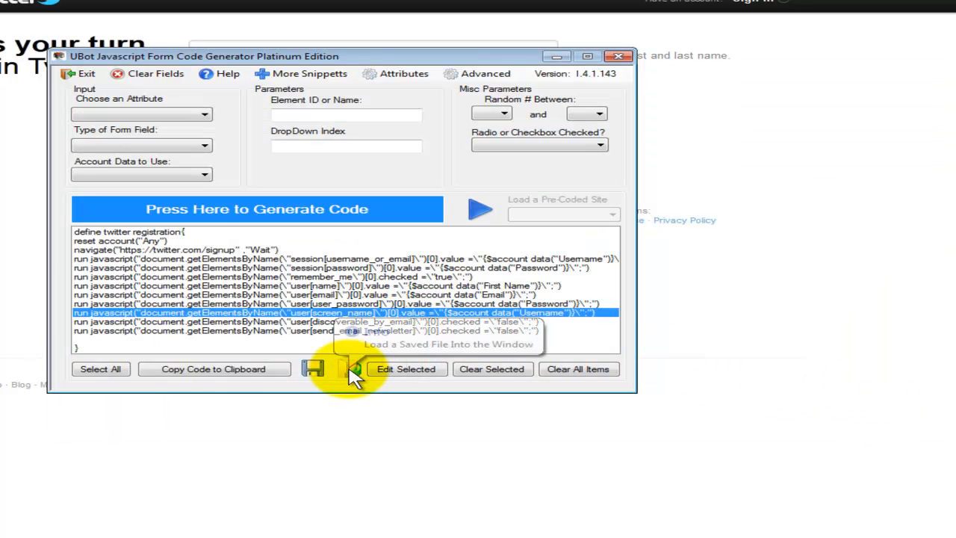
left_click(353, 368)
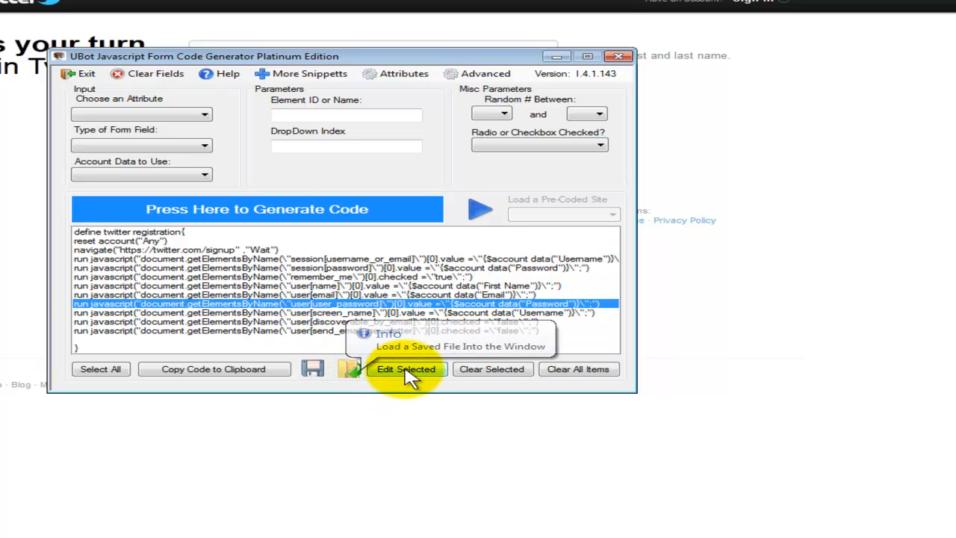
left_click(406, 369)
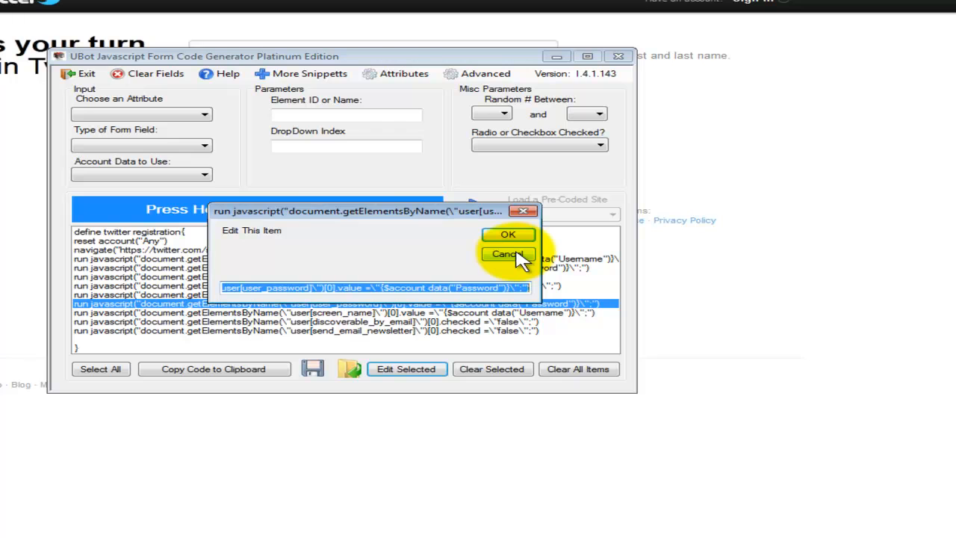
left_click(508, 254)
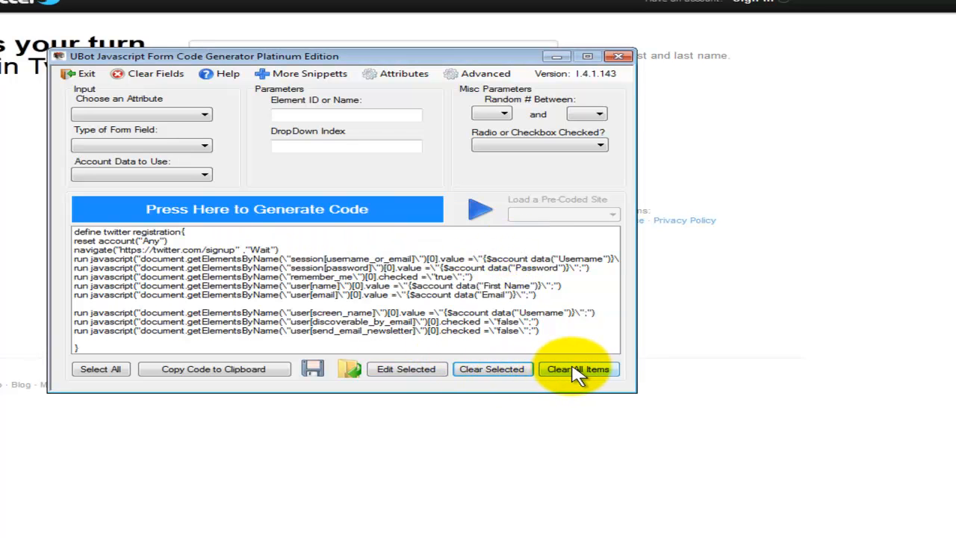
left_click(579, 368)
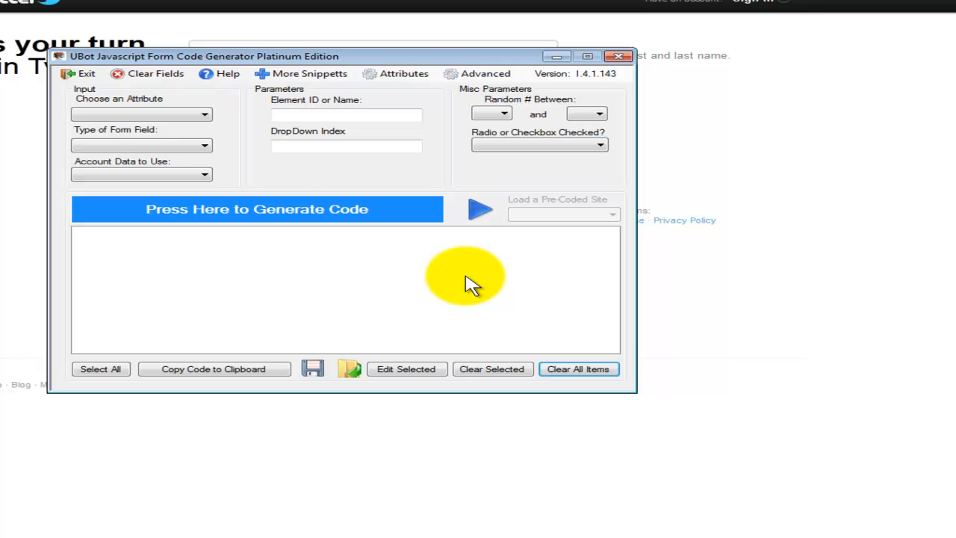
mouse_move(478, 209)
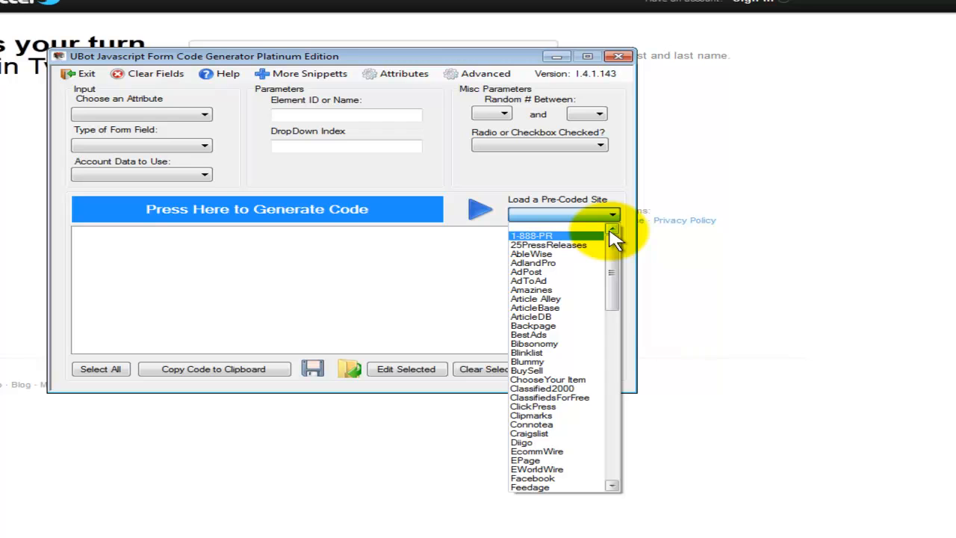
- Load the WebWire pre-coded site and select all of its registration code
left_click(532, 262)
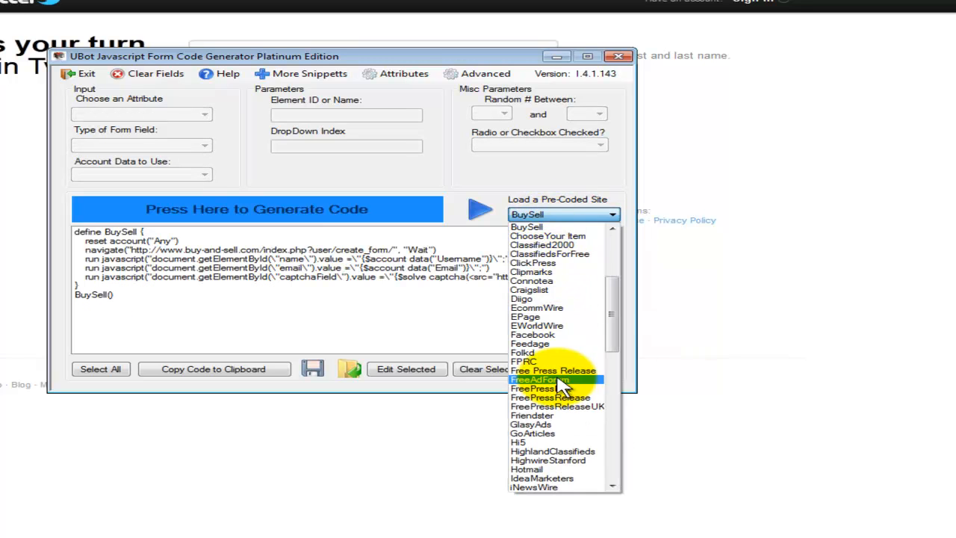
left_click(539, 215)
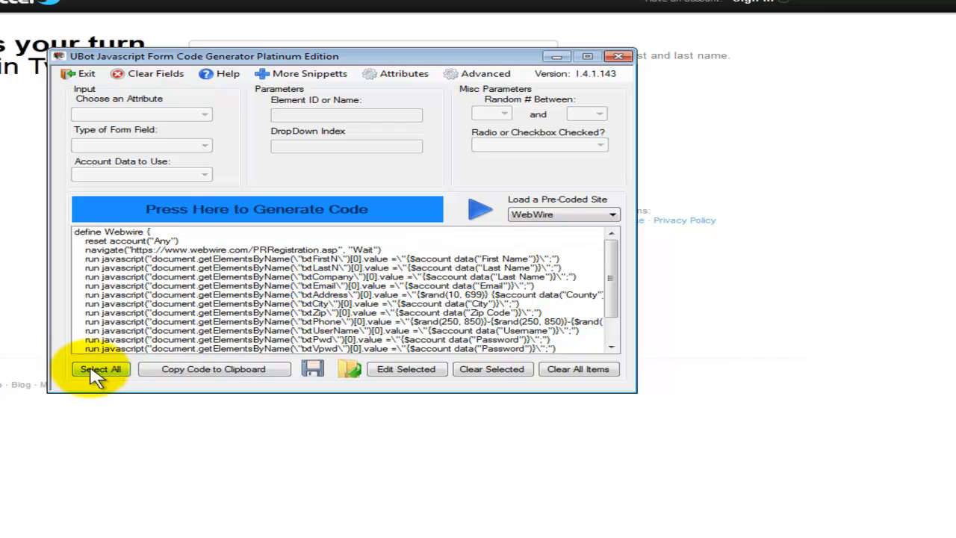
left_click(100, 368)
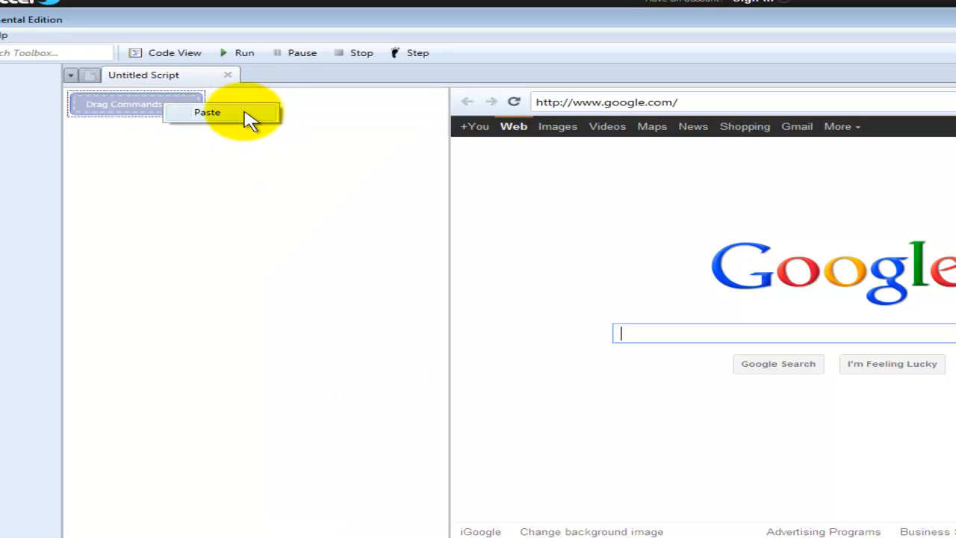
- Paste the copied form-fill code into the Untitled Script's node area
left_click(207, 113)
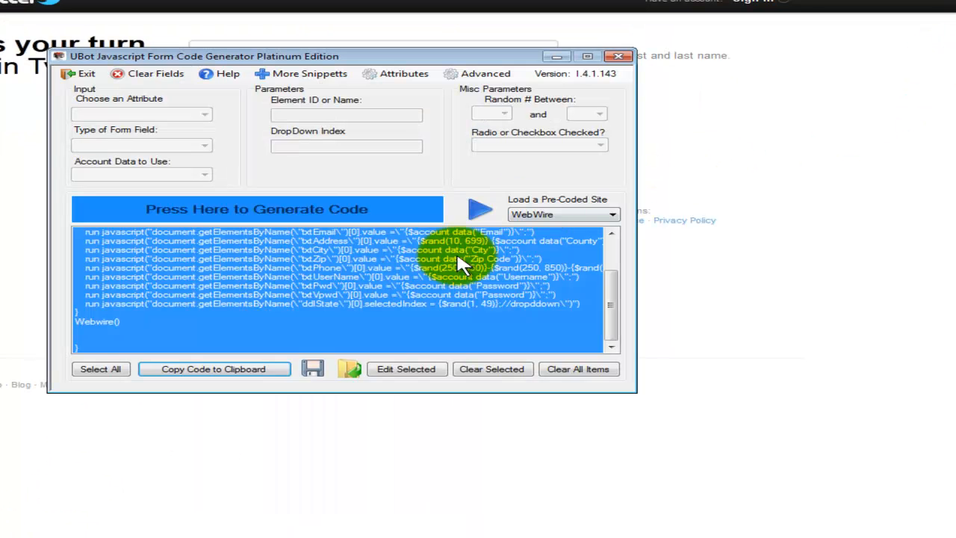
- Browse the pre-coded site list and load the PR Urgent registration script
left_click(612, 214)
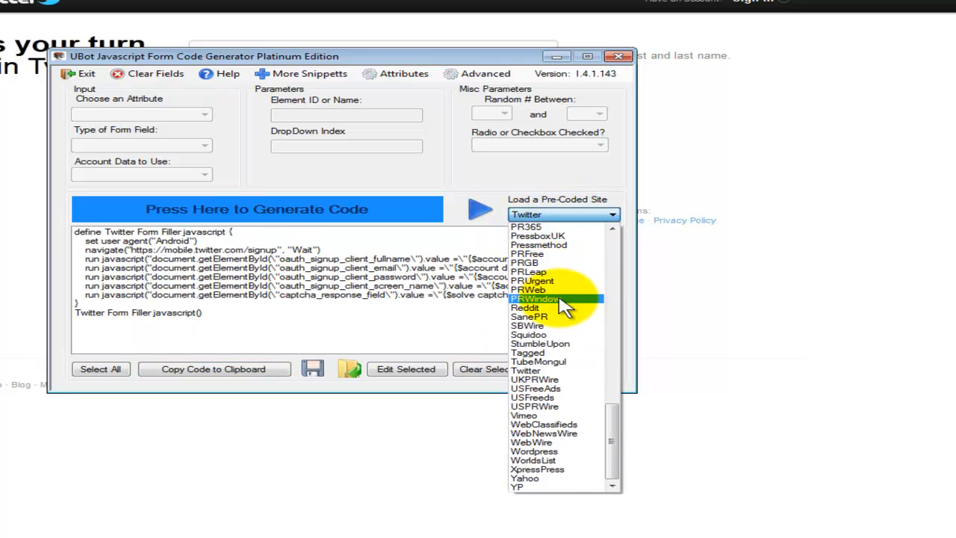
left_click(527, 254)
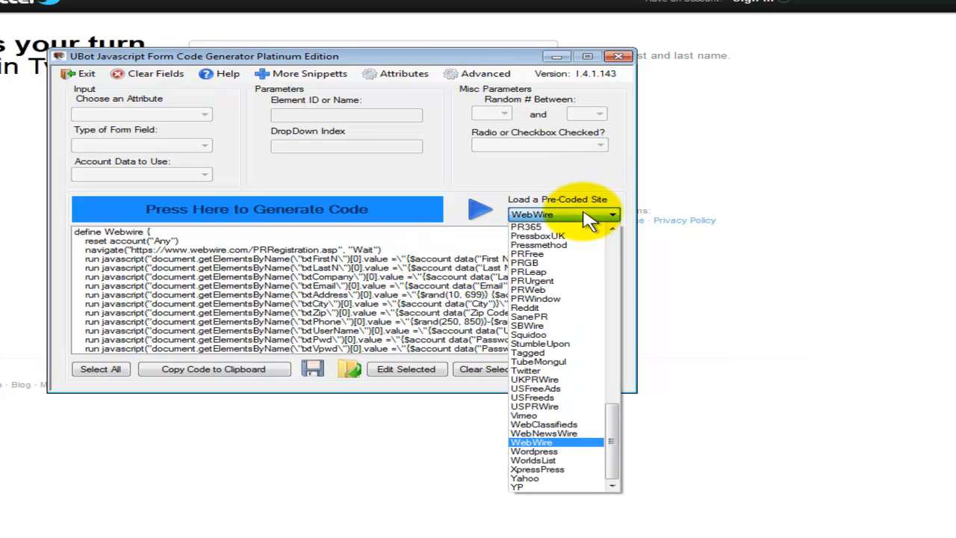
left_click(533, 281)
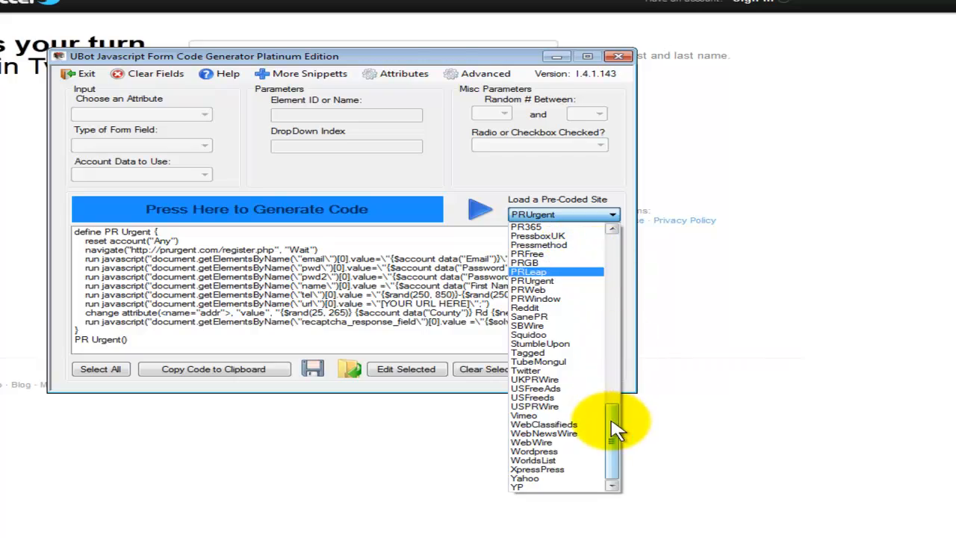